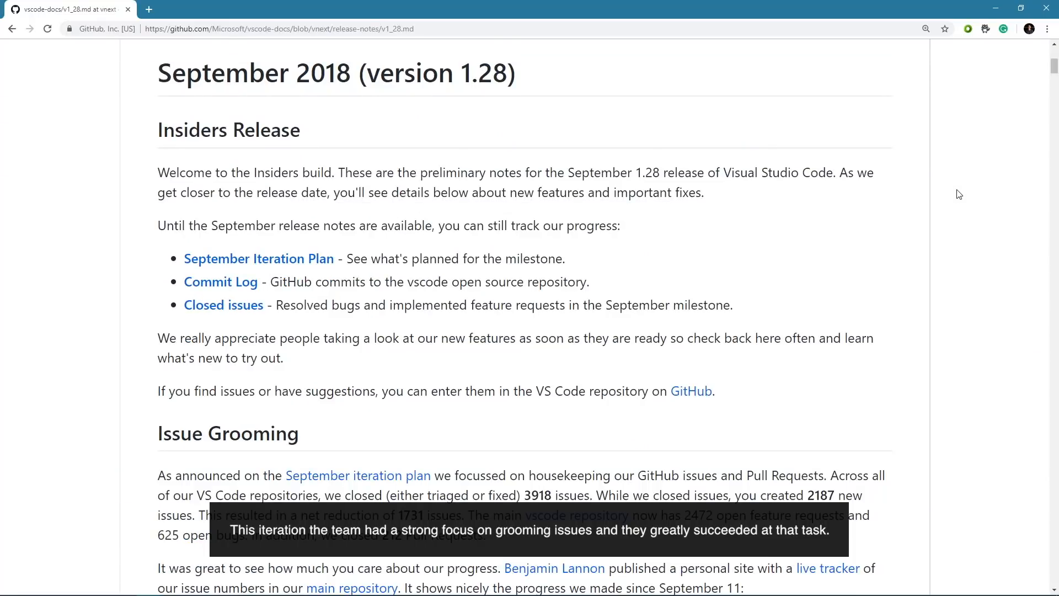
Scroll through the 1.28 release notes and switch back to the editor
scroll("down", 3)
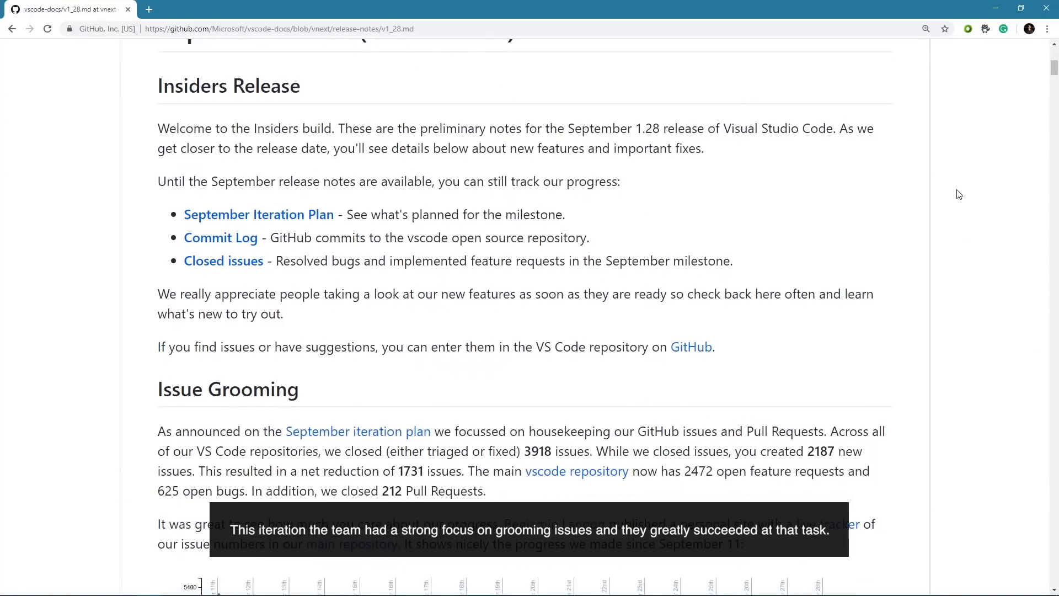
scroll("down", 3)
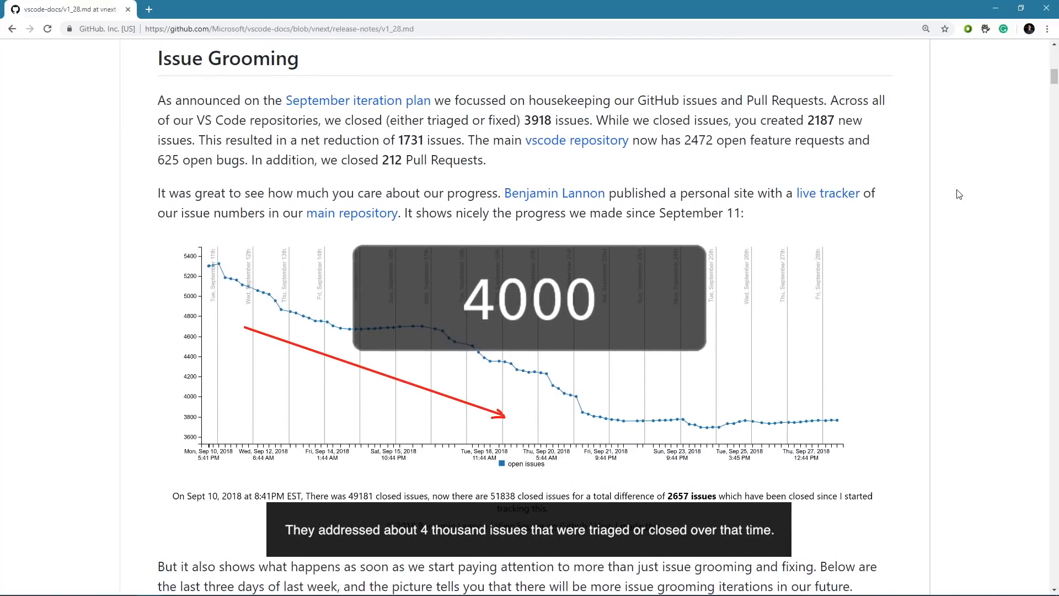
scroll("up", 3)
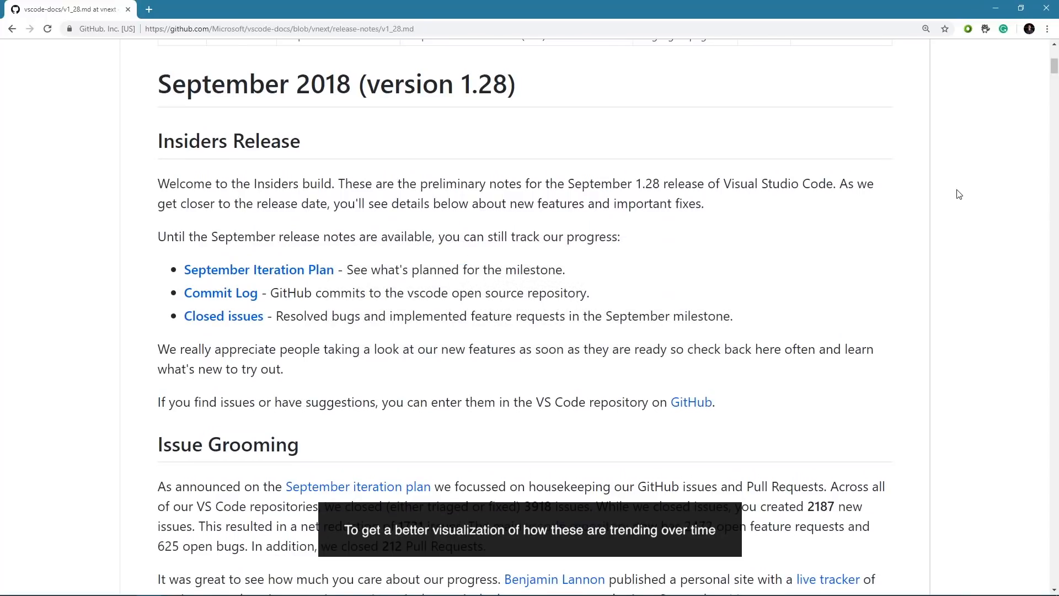
scroll("down", 3)
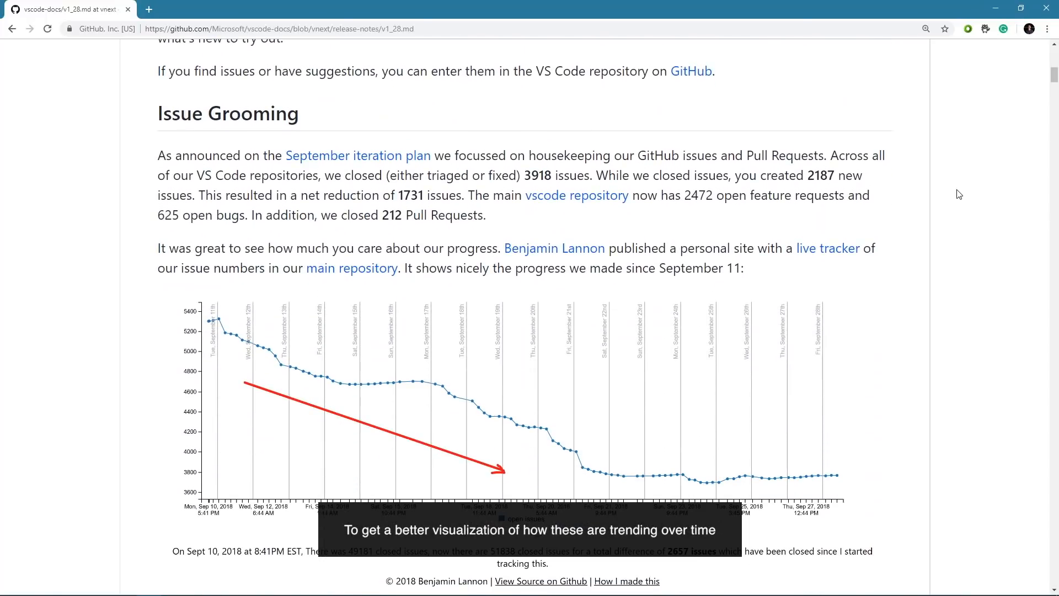
scroll("down", 3)
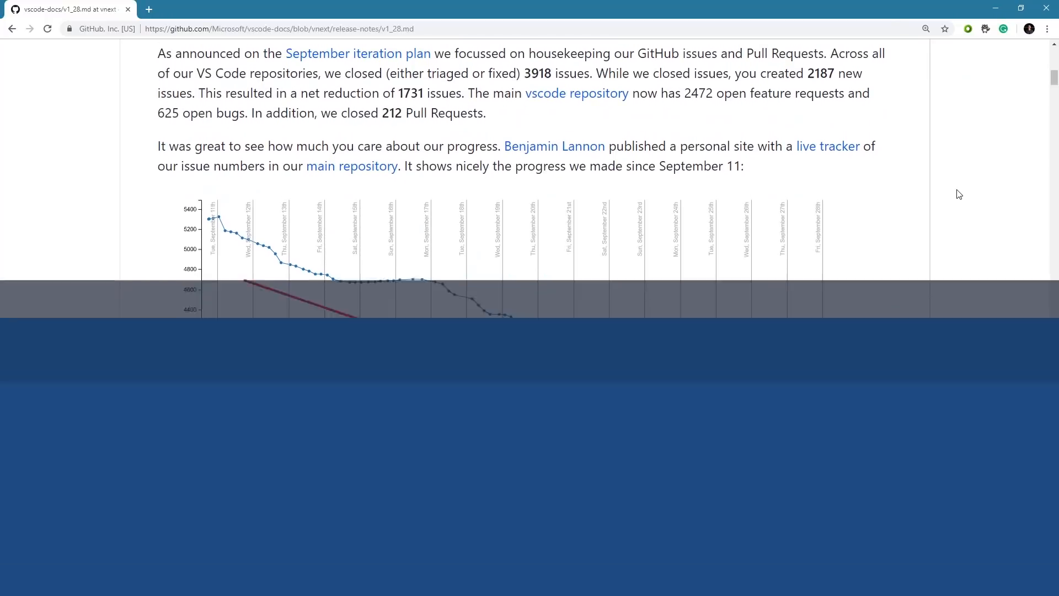
key("alt+tab")
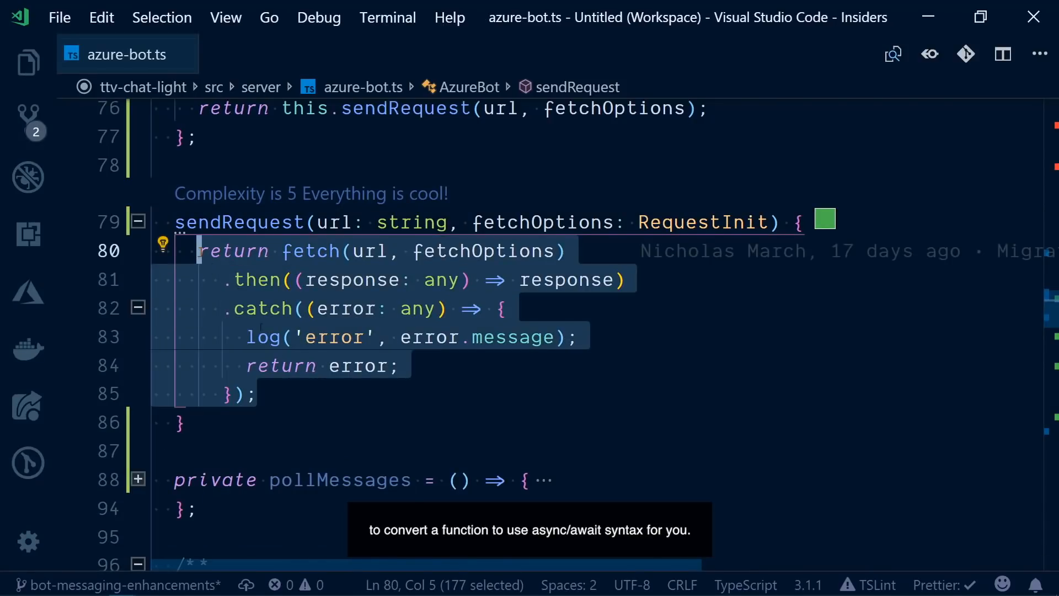
Convert sendRequest from promise chaining to an async function with await and try/catch
left_click(257, 393)
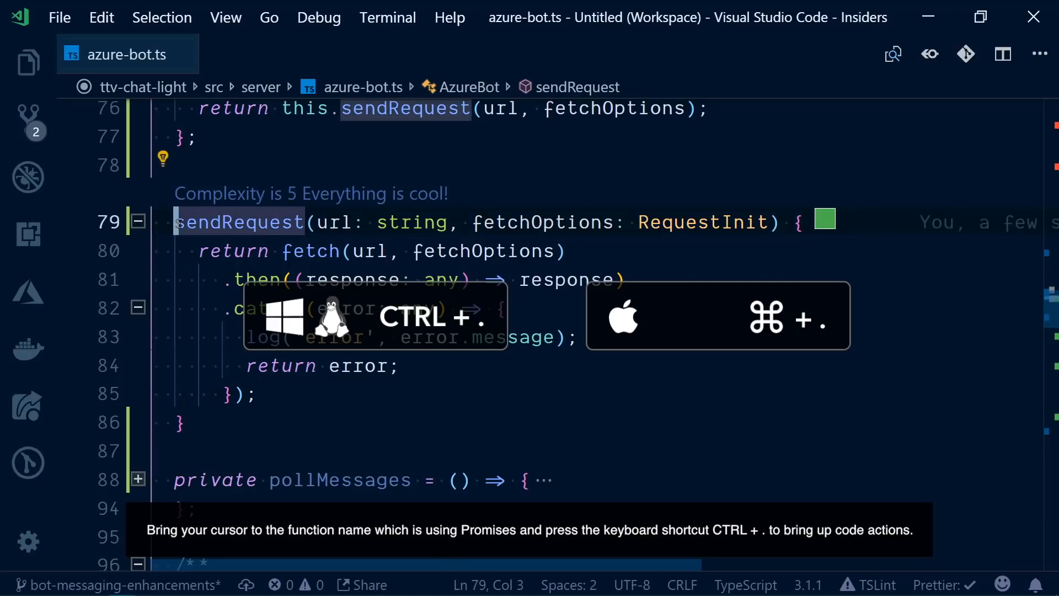
key("ctrl+.")
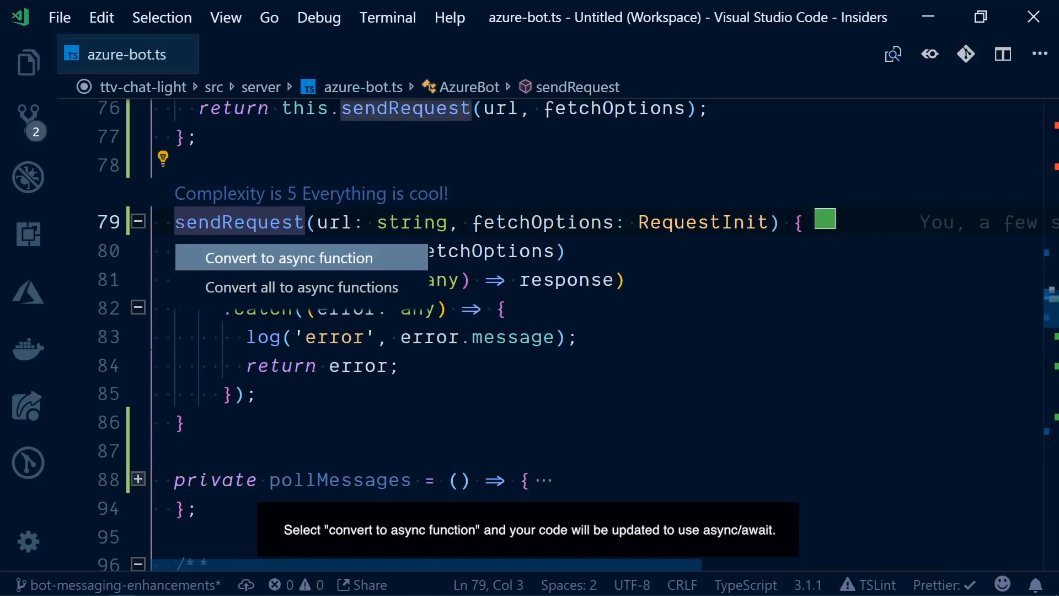
left_click(287, 258)
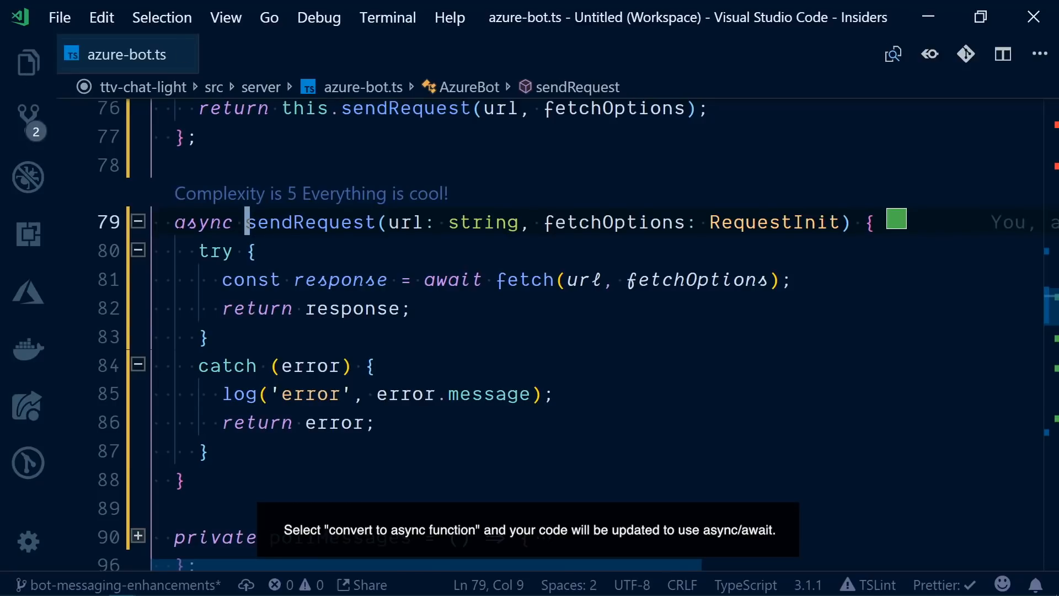
left_click(28, 119)
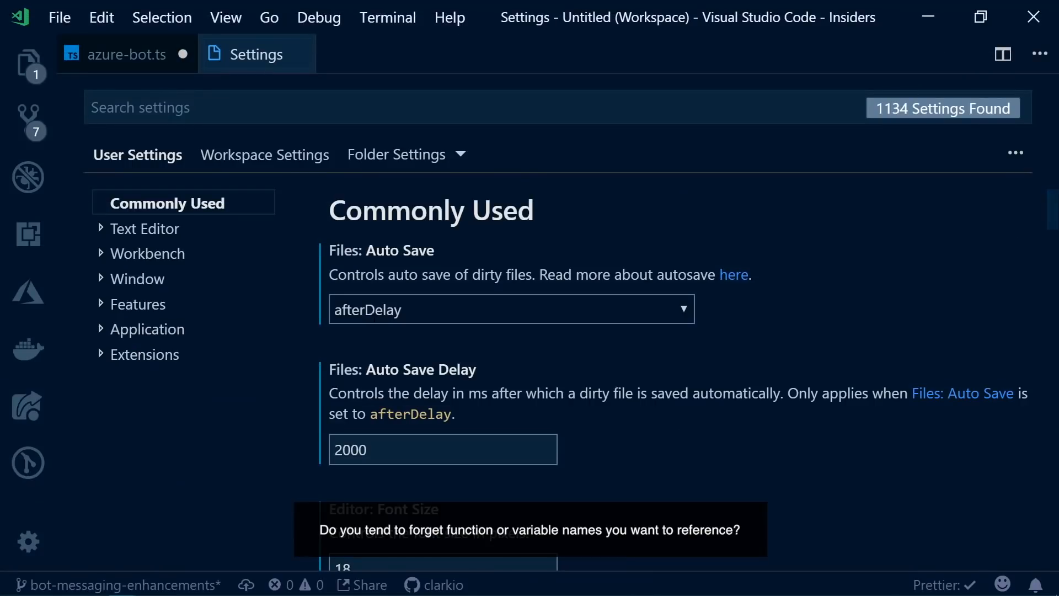
Search settings for 'tab completion', enable it, and complete this.startBotConversation in the constructor
type("tab complat")
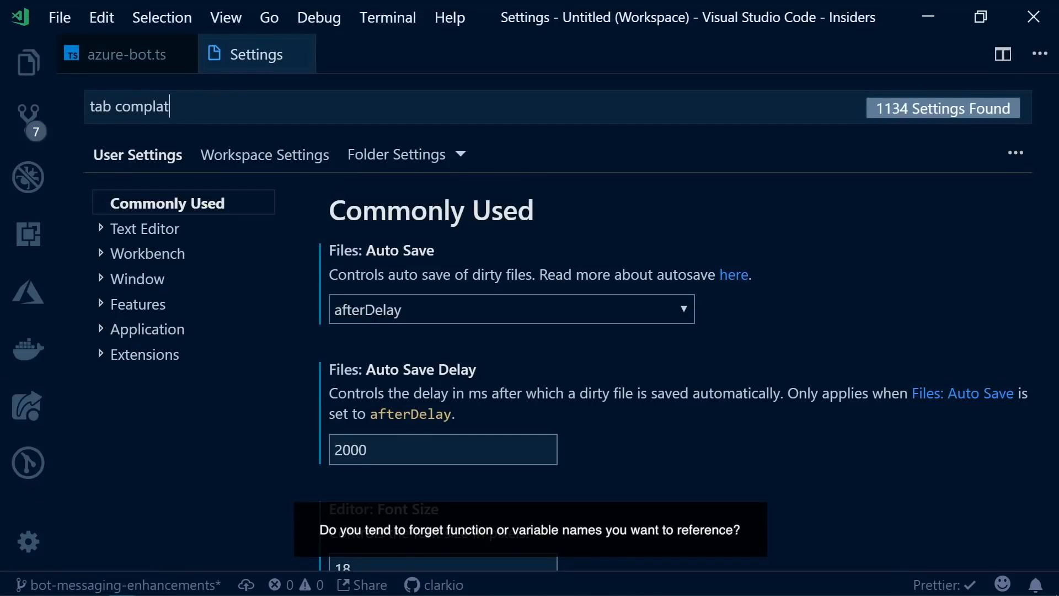
type("ion")
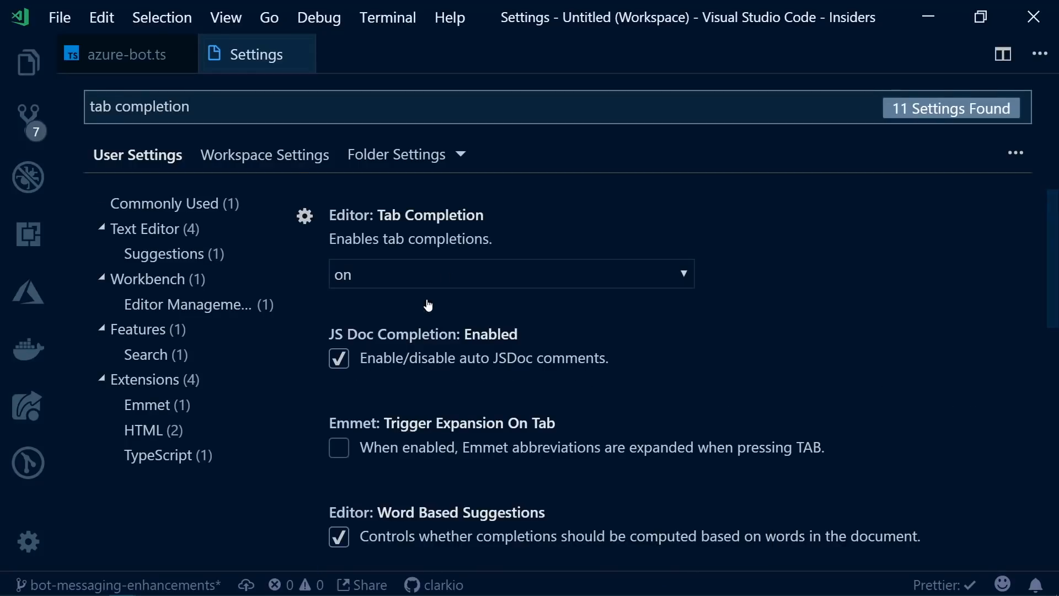
left_click(128, 54)
type("this.")
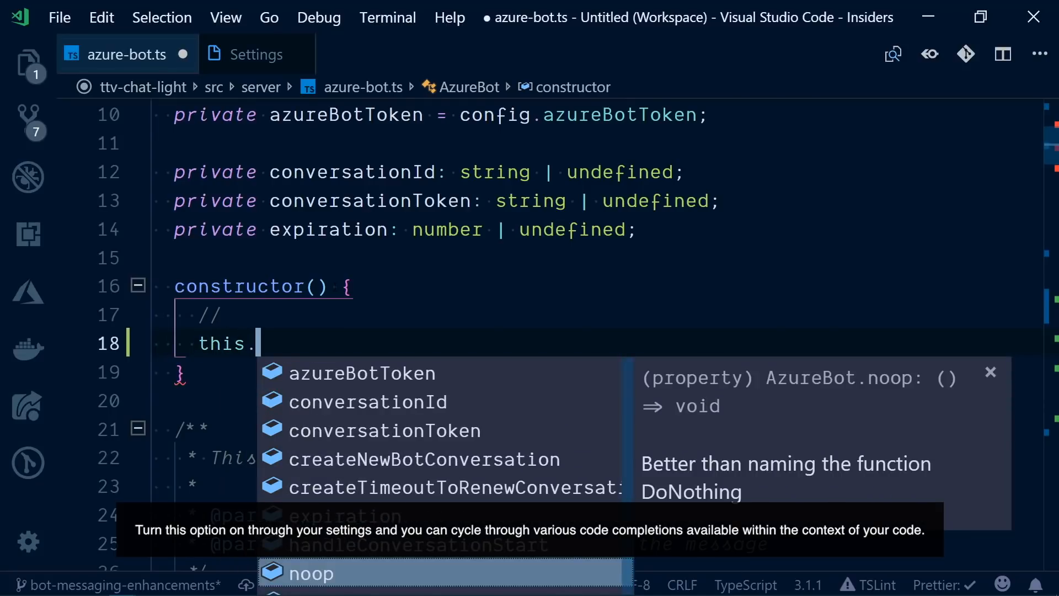
type("startBotConversation")
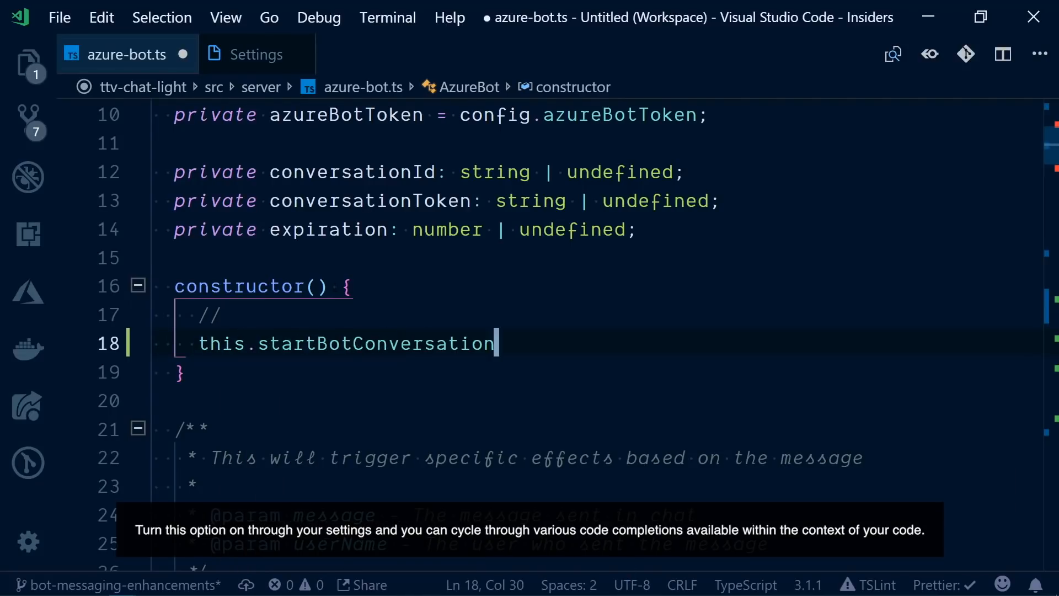